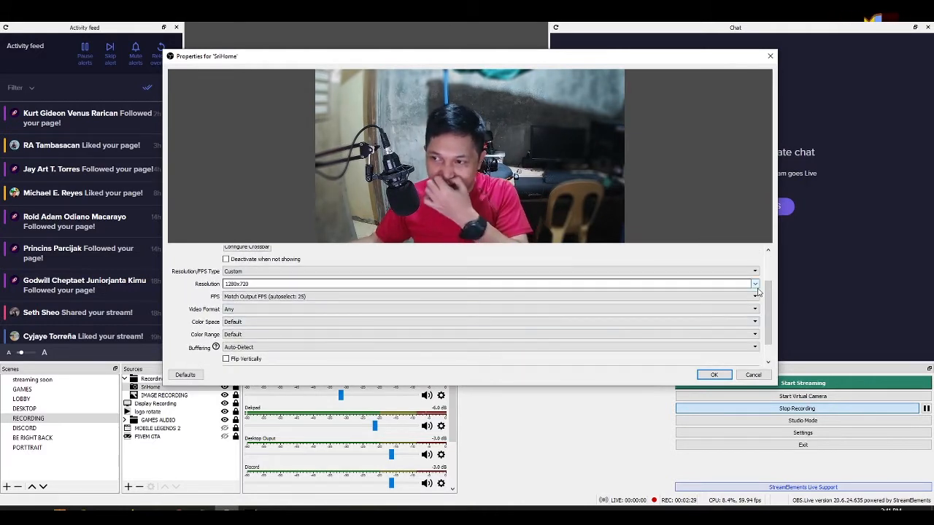
# Step: Open the FPS dropdown for the 1280x720 webcam source
pyautogui.click(756, 284)
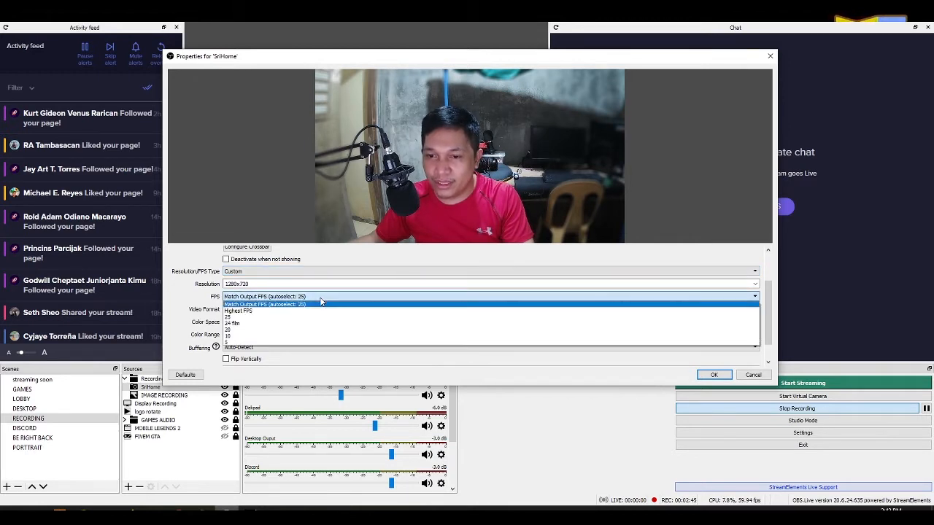
# Step: Select Match Output FPS for the webcam and scroll down to Audio Output Mode
pyautogui.click(265, 304)
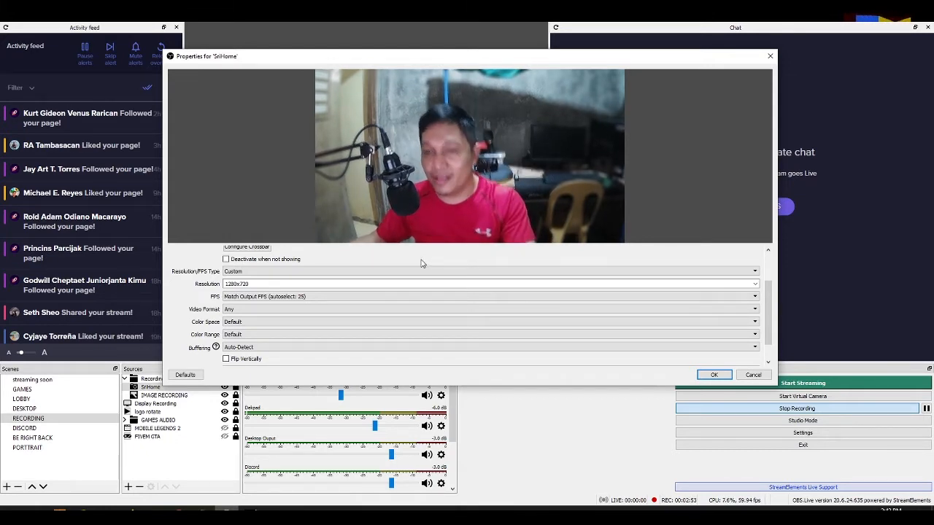
pyautogui.scroll(-3)
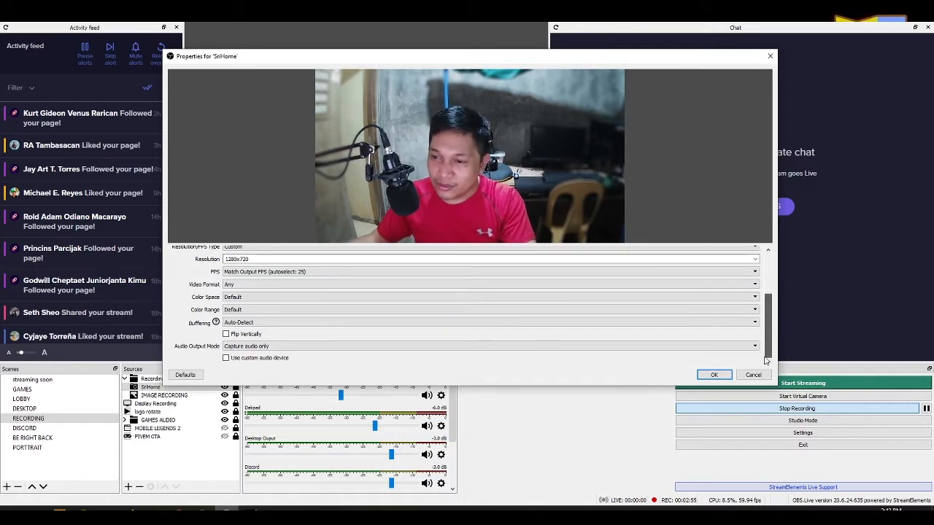